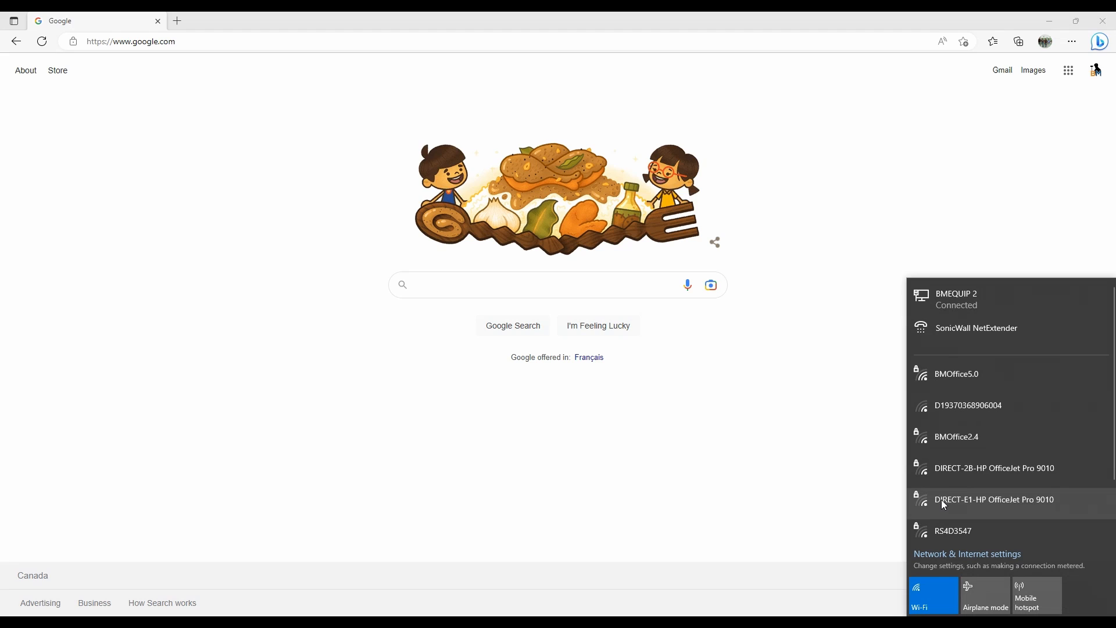
mouse_move(986, 405)
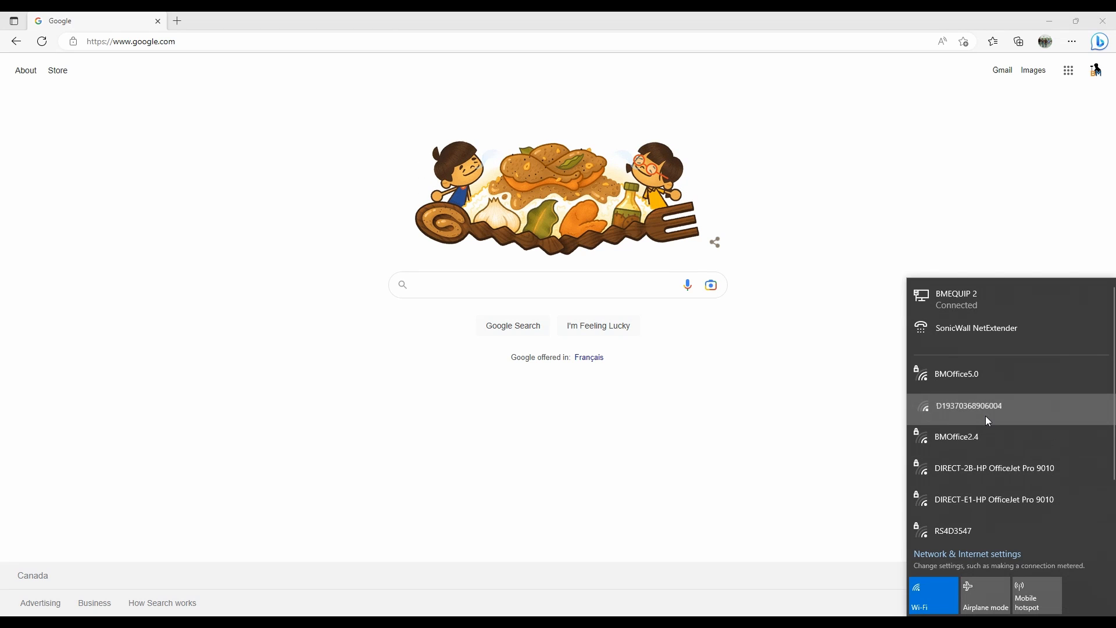
left_click(968, 406)
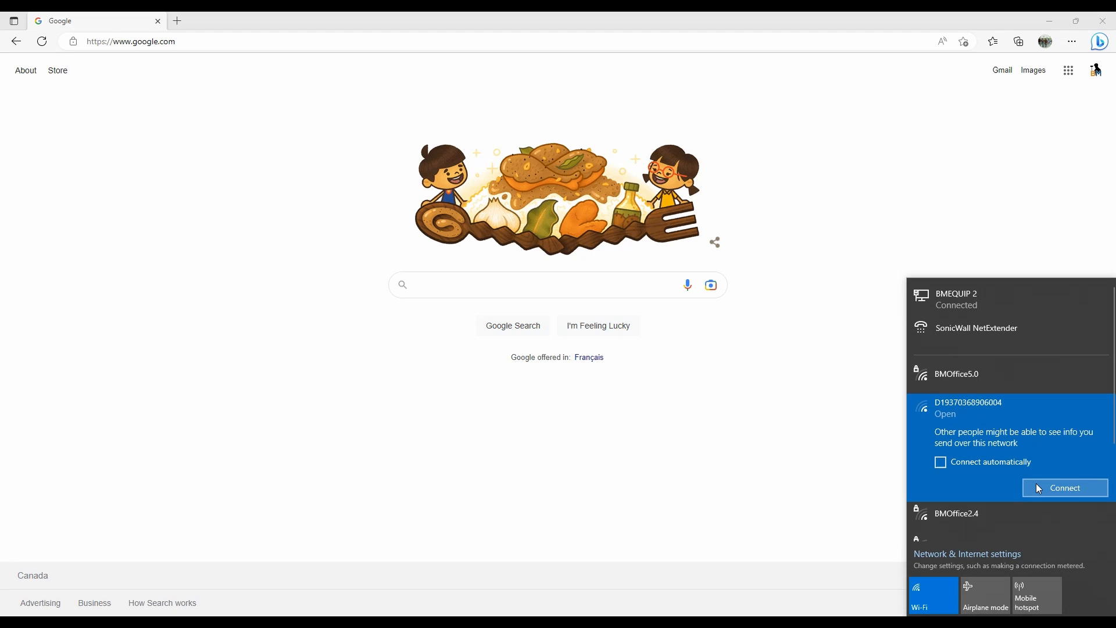
mouse_move(1039, 495)
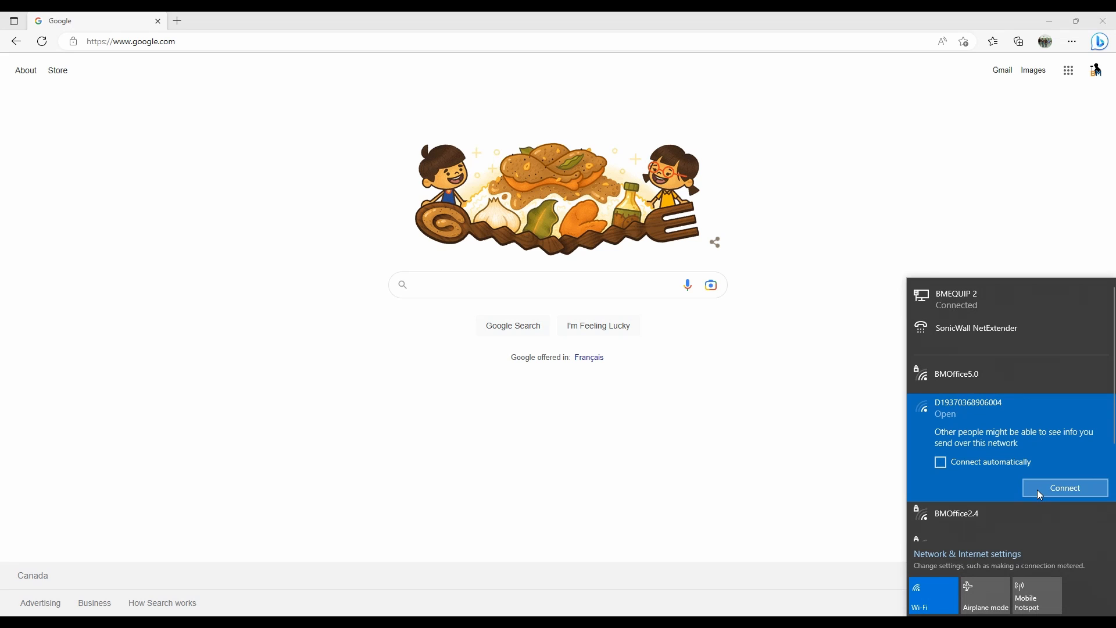
left_click(1064, 488)
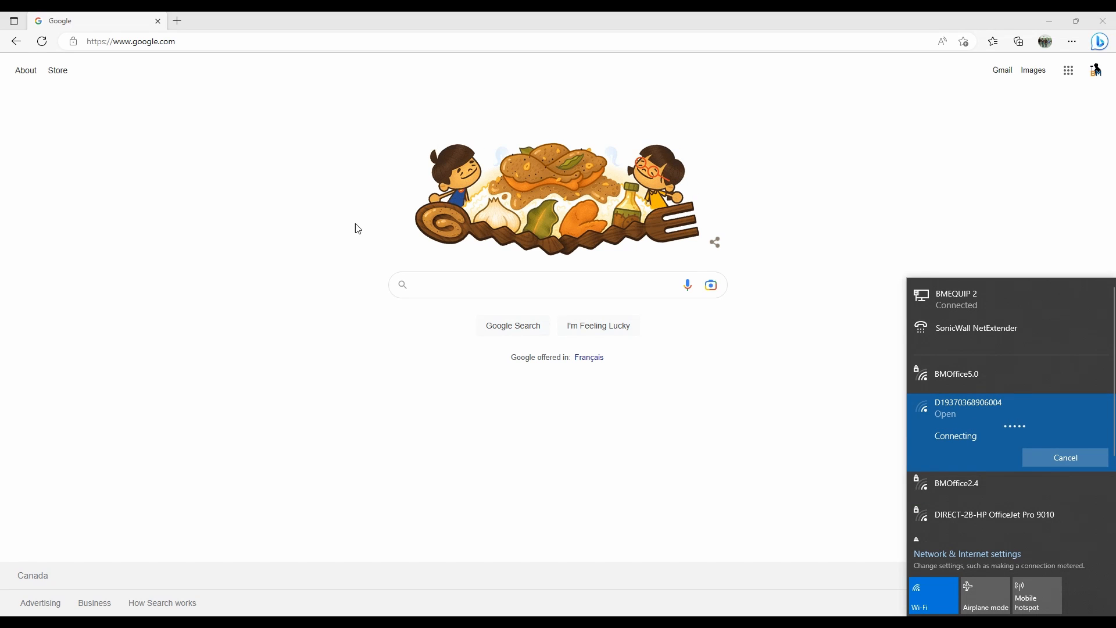
Navigate Edge to the receiver's local address 192.168.10.1.
left_click(130, 41)
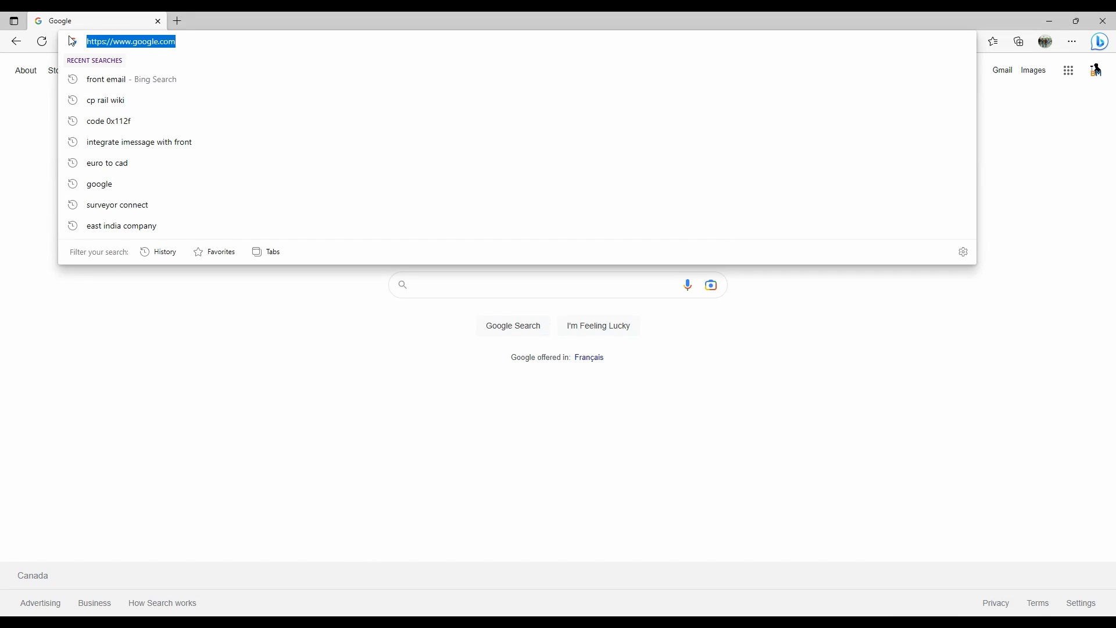
type("192.")
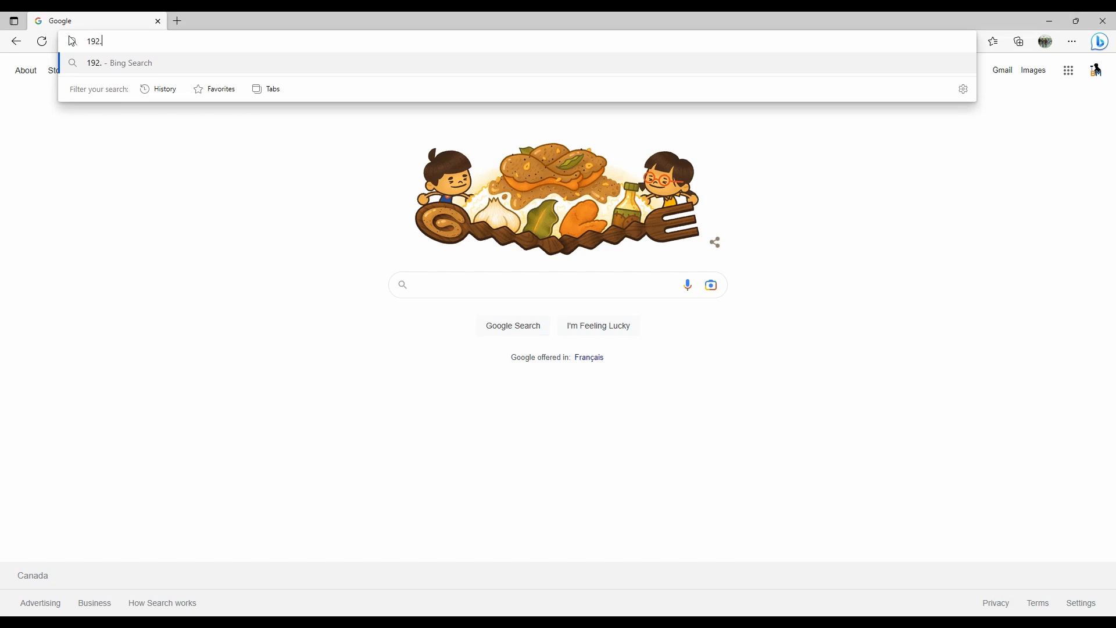
type("168.10.1")
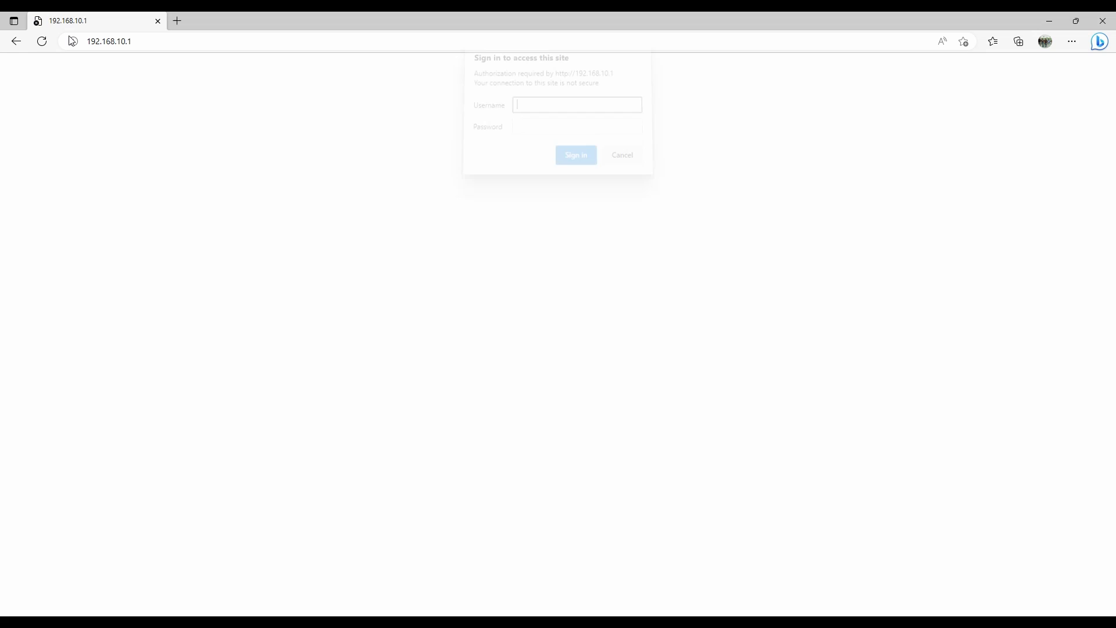
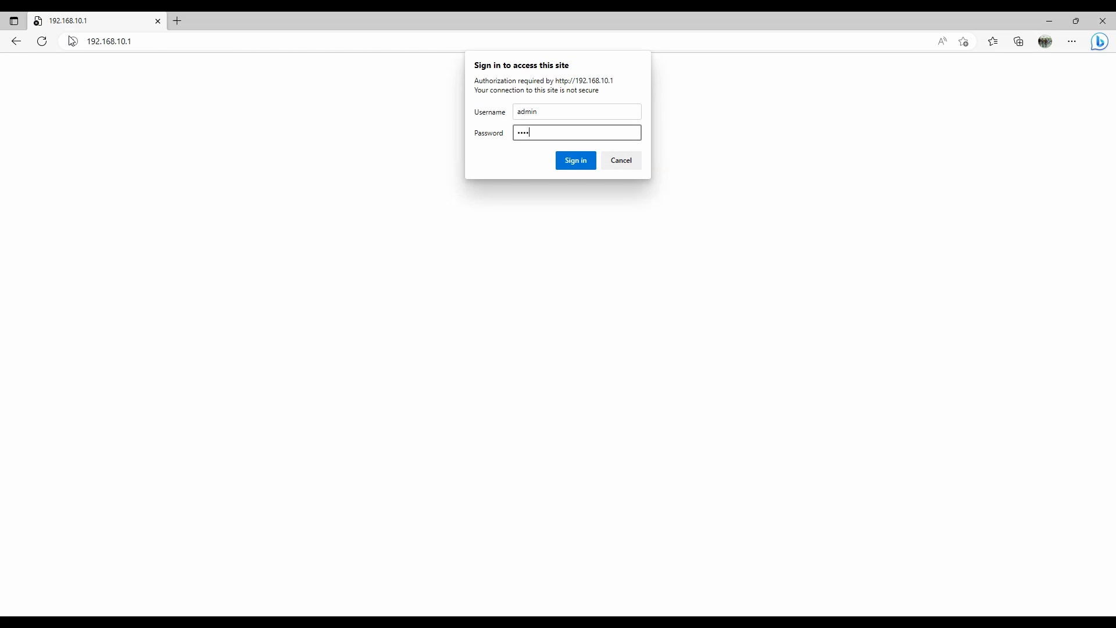
left_click(575, 160)
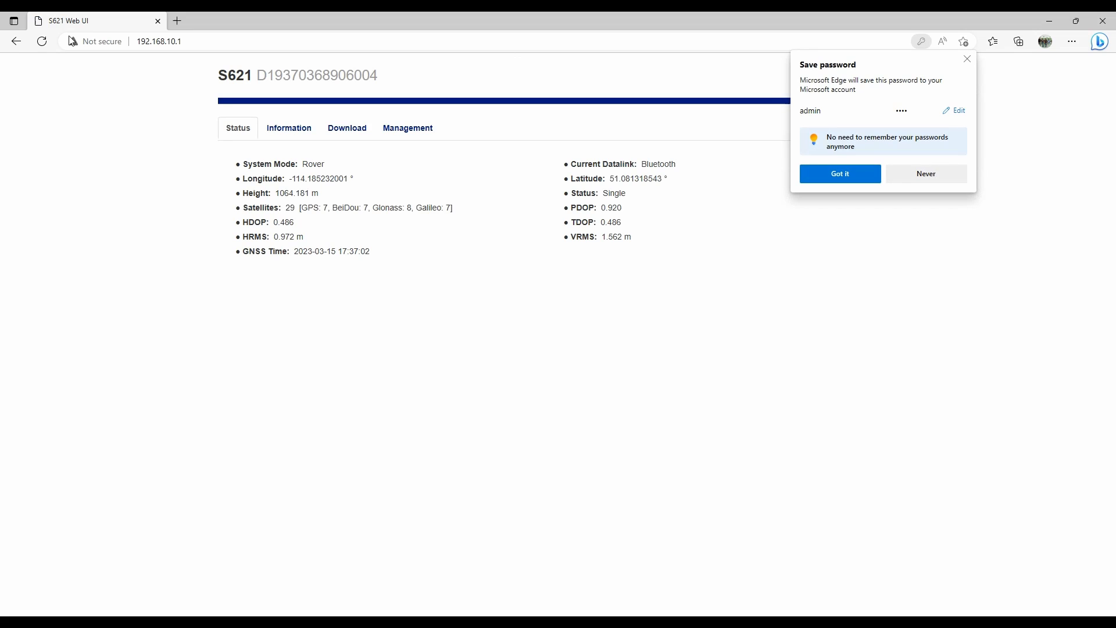